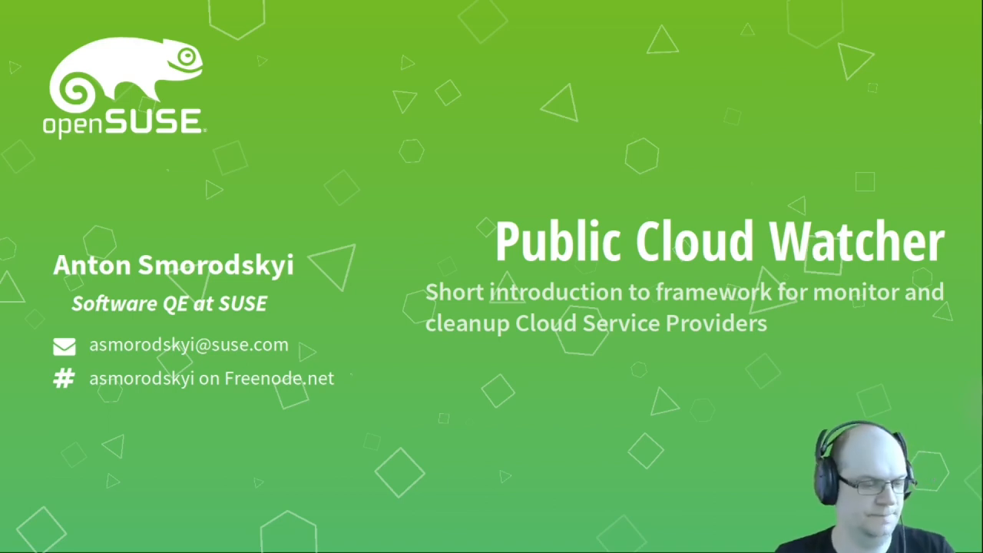
Advance past the Problem statement slide to the Public Cloud Watcher overview slide.
key(Right)
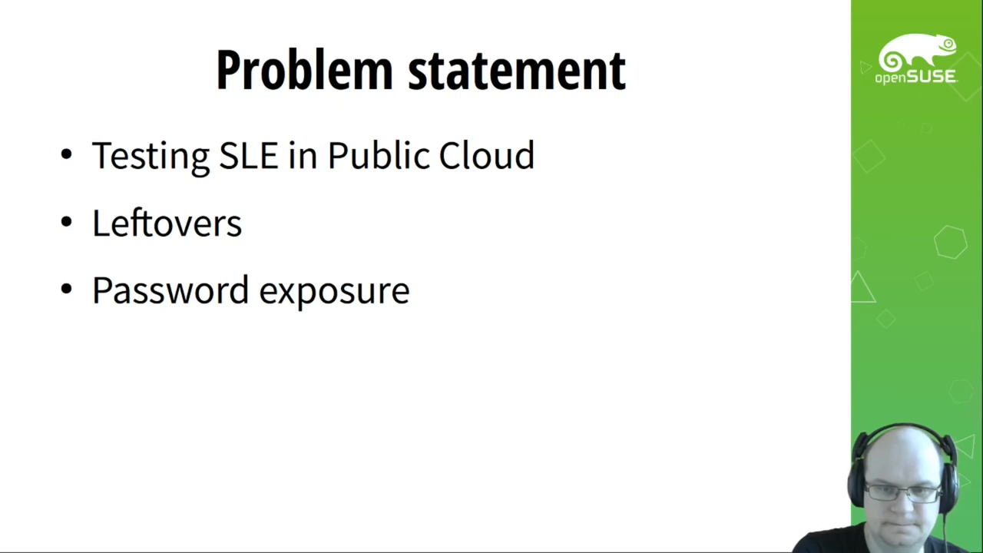
key(Right)
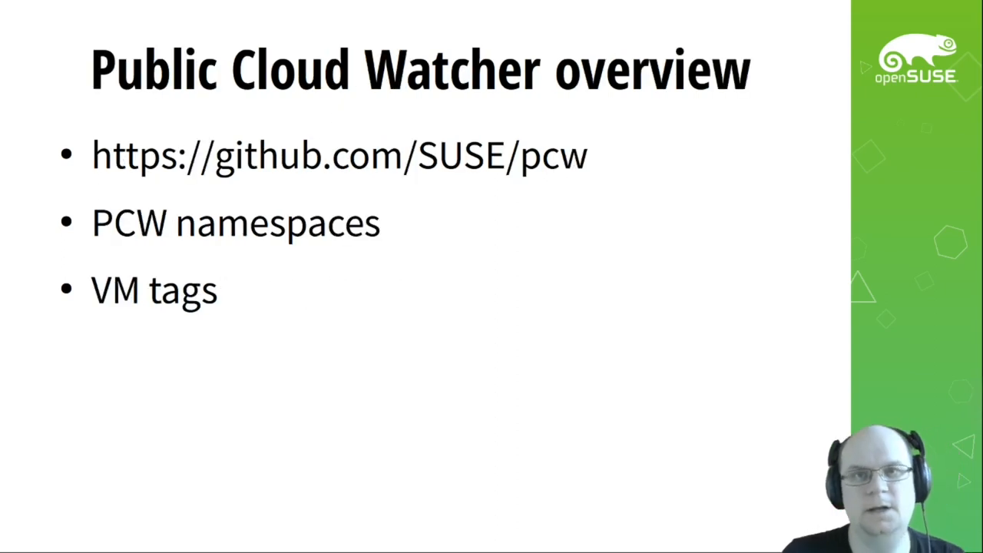